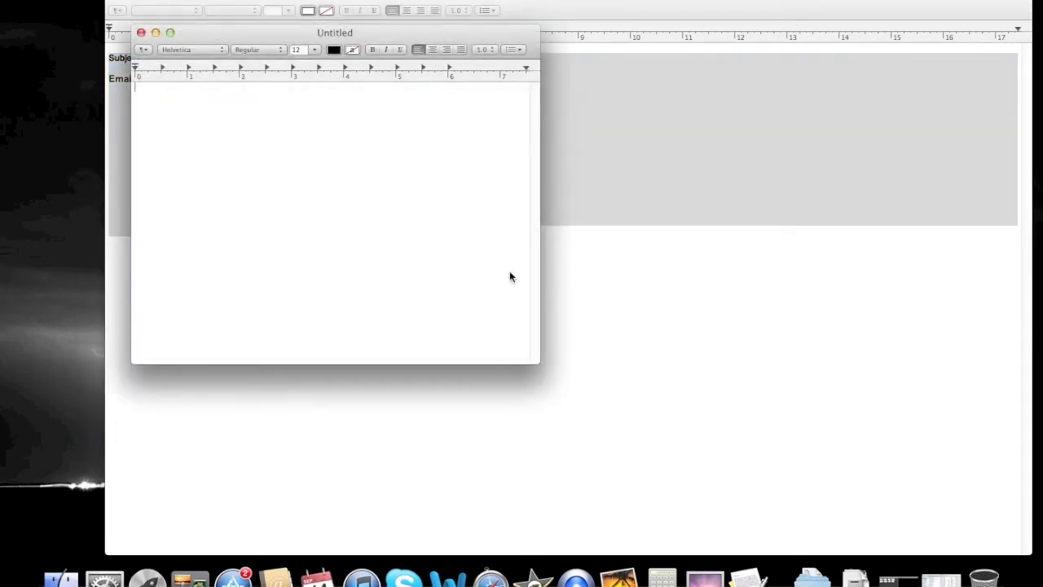
- Widen the TextEdit document window that holds the weekly report email
{"action": "left_click_drag", "start_coordinate": [537, 365], "coordinate": [642, 436]}
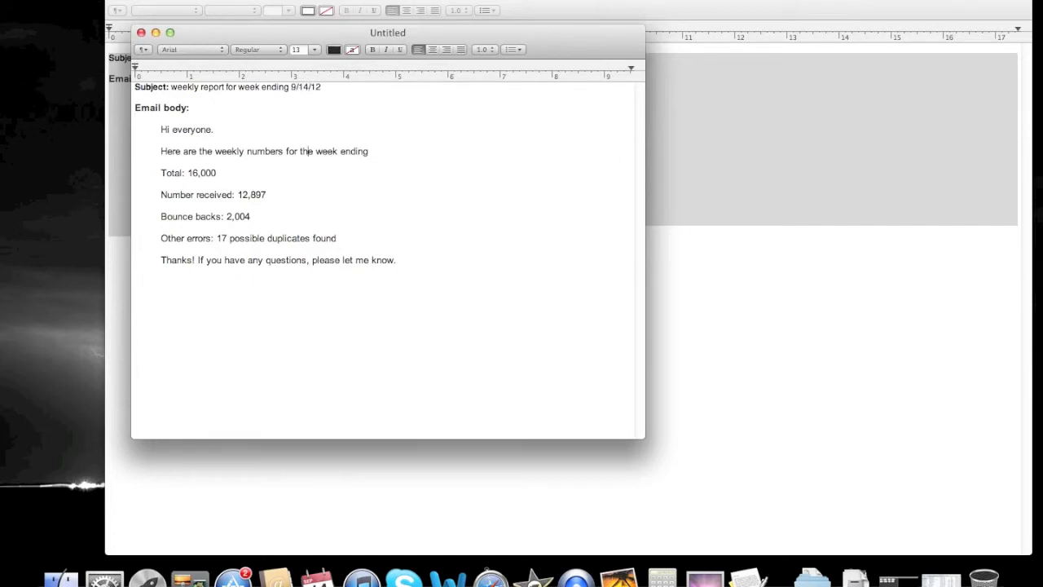
- Update the figures to Total 16,599, Number received 13,244 and Bounce backs 1,900
{"action": "key", "text": "backspace"}
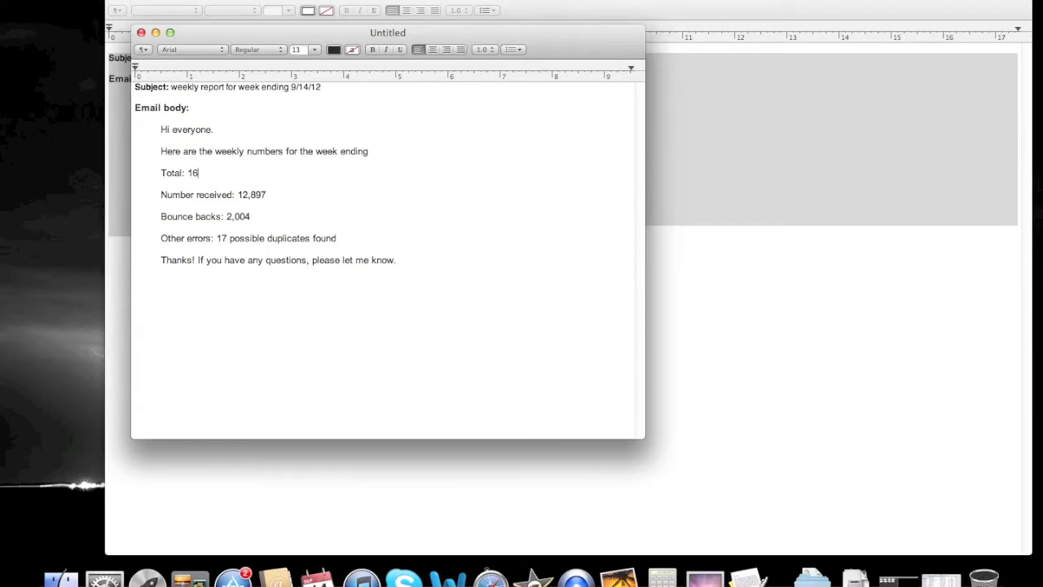
{"action": "type", "text": ","}
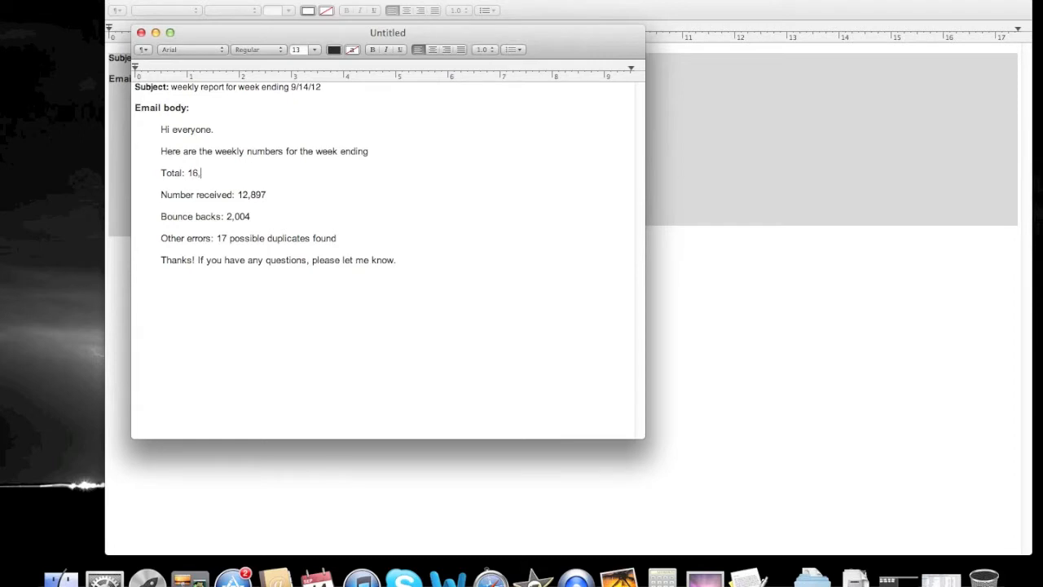
{"action": "type", "text": "599"}
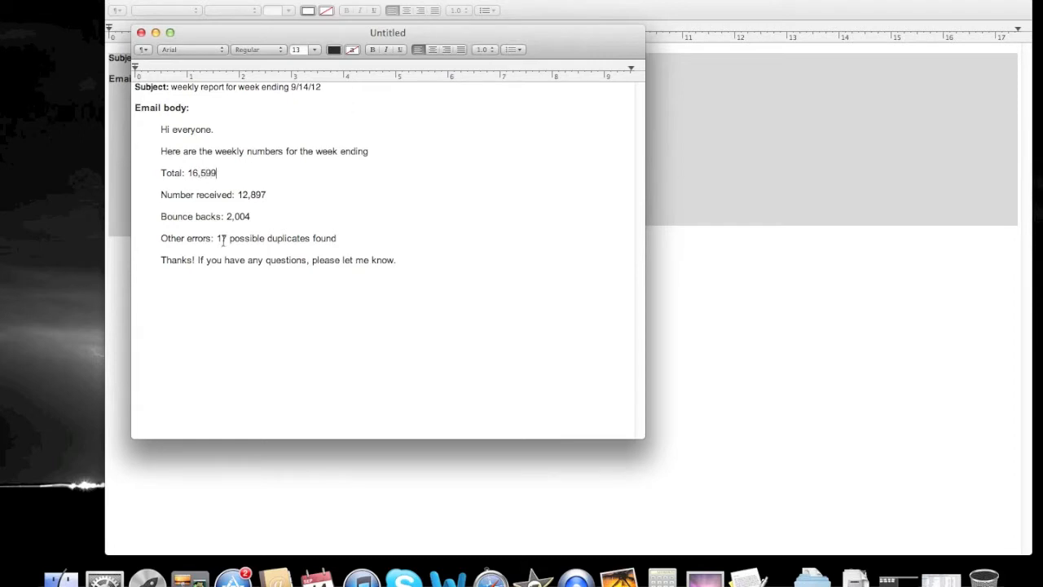
{"action": "key", "text": "backspace"}
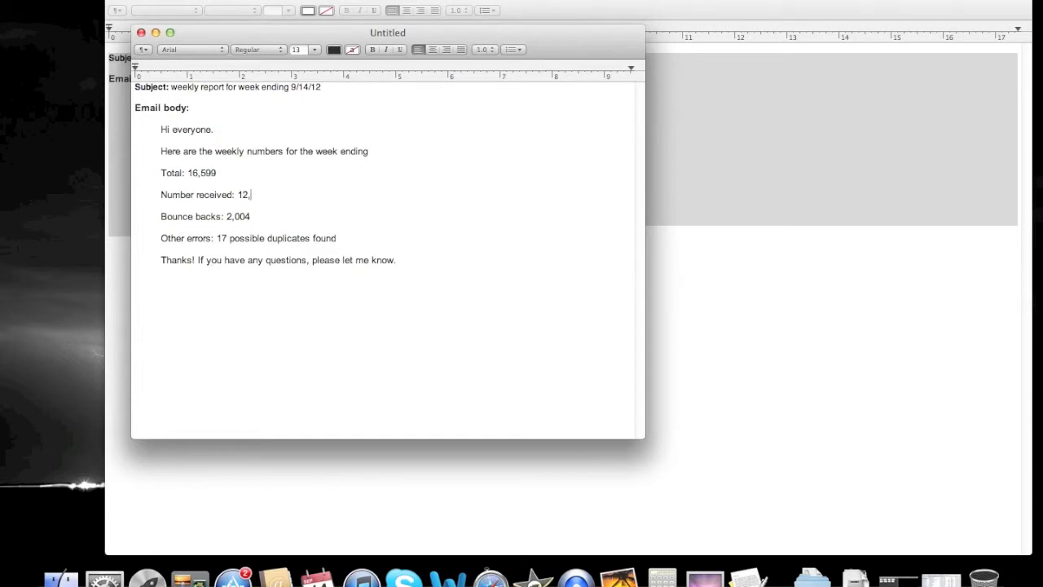
{"action": "type", "text": "3"}
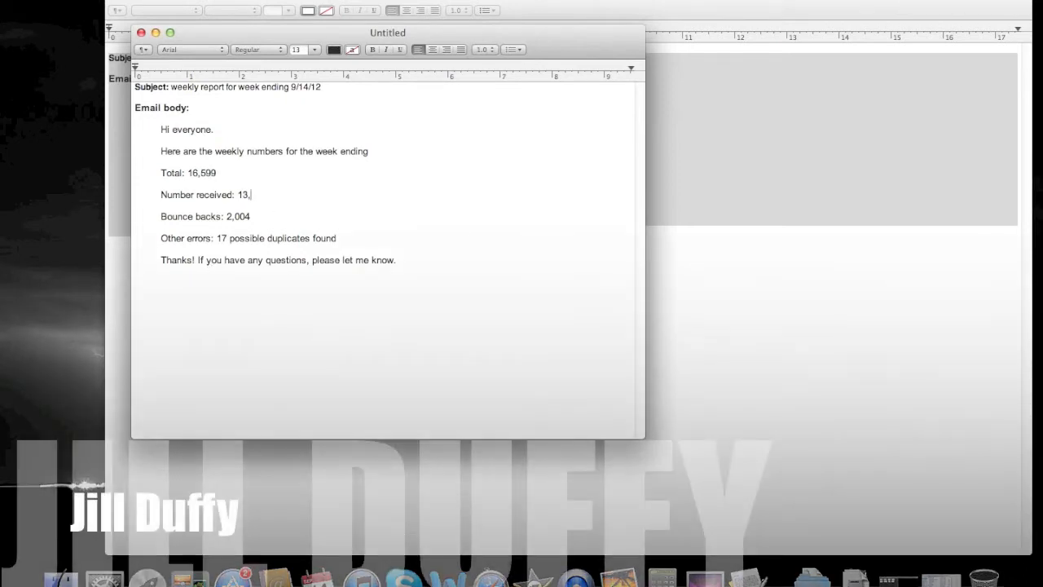
{"action": "type", "text": "244"}
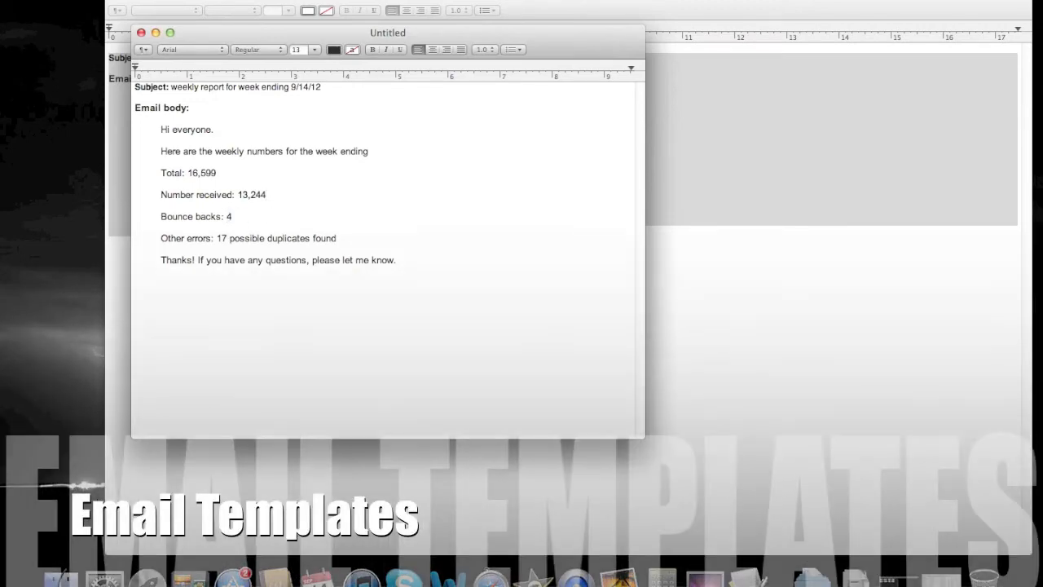
{"action": "type", "text": "19"}
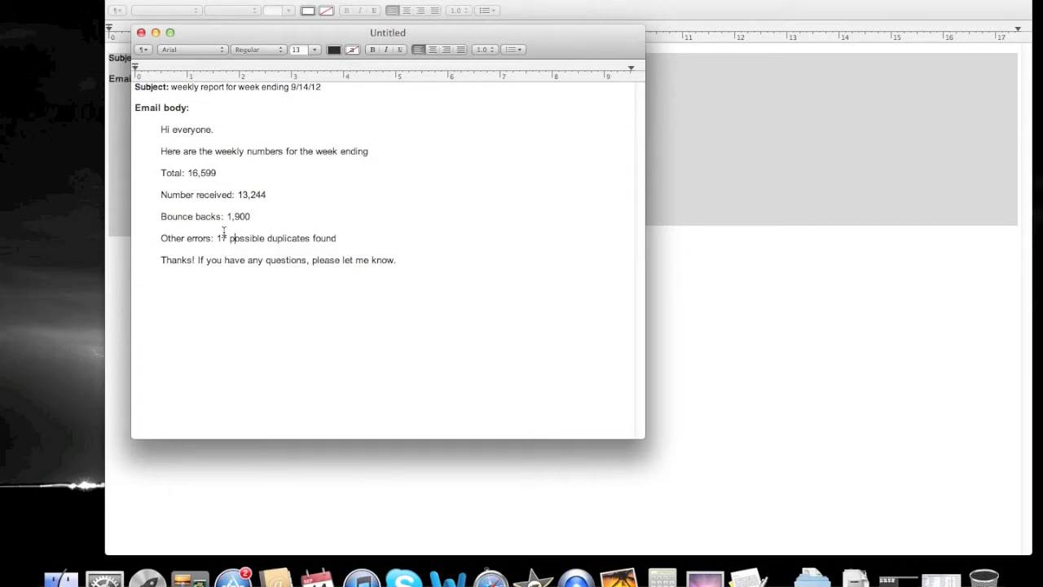
- Replace the Other errors description with '3 duplicate sets removed'
{"action": "left_click_drag", "start_coordinate": [218, 237], "coordinate": [337, 238]}
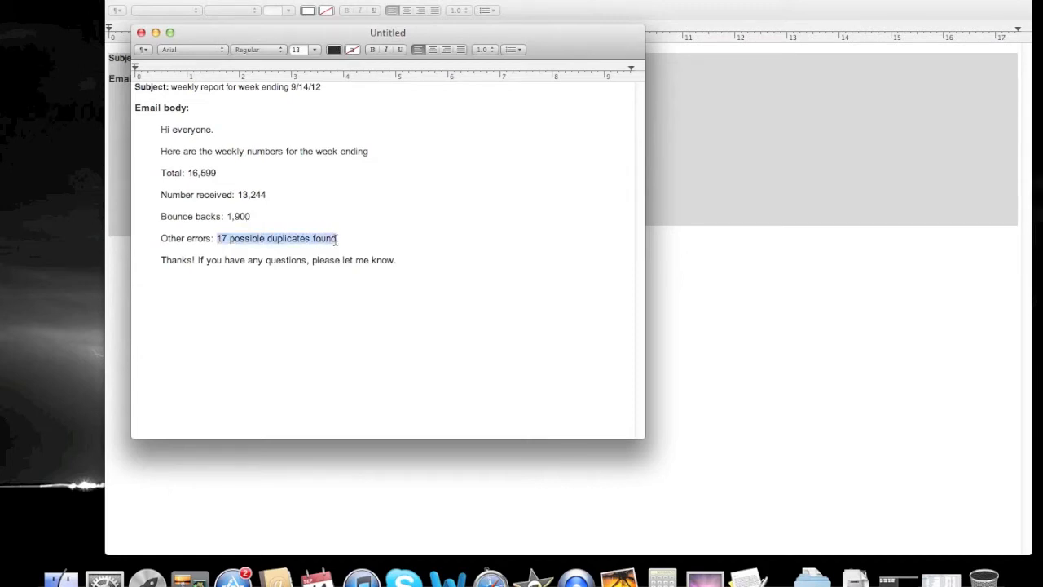
{"action": "type", "text": "3"}
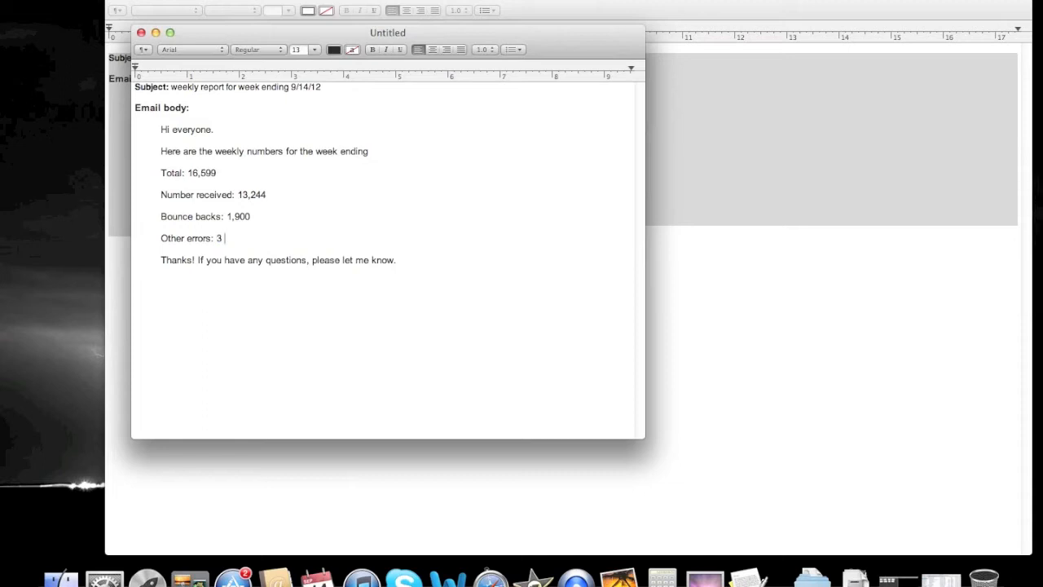
{"action": "type", "text": "duplicate"}
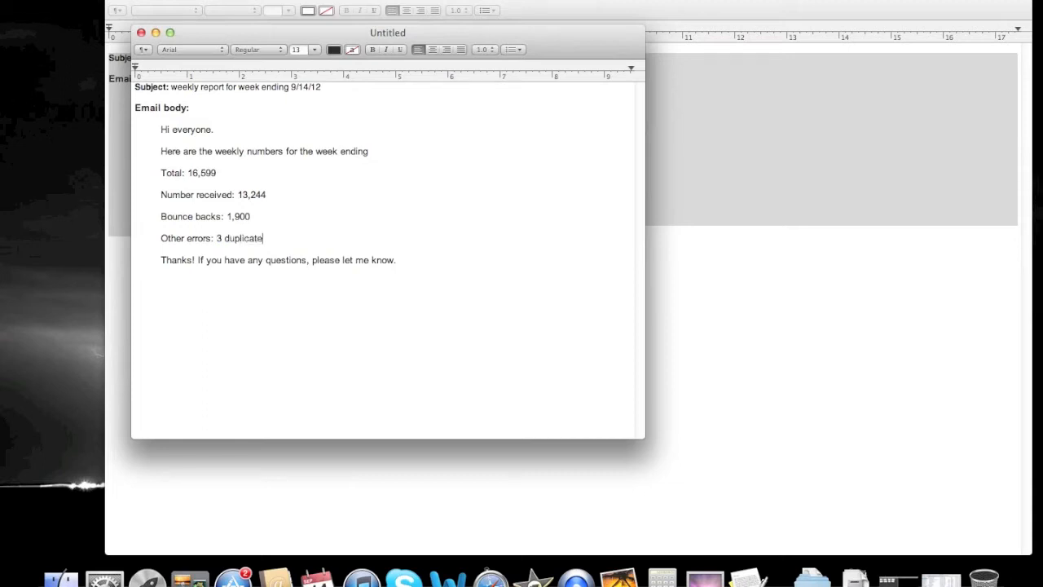
{"action": "type", "text": "sets remo"}
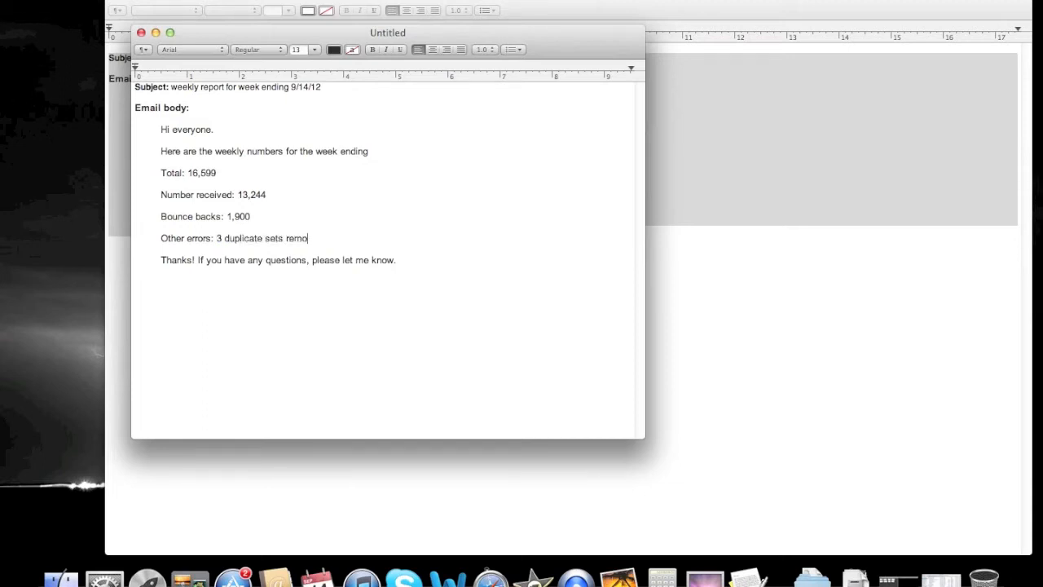
{"action": "type", "text": "ved"}
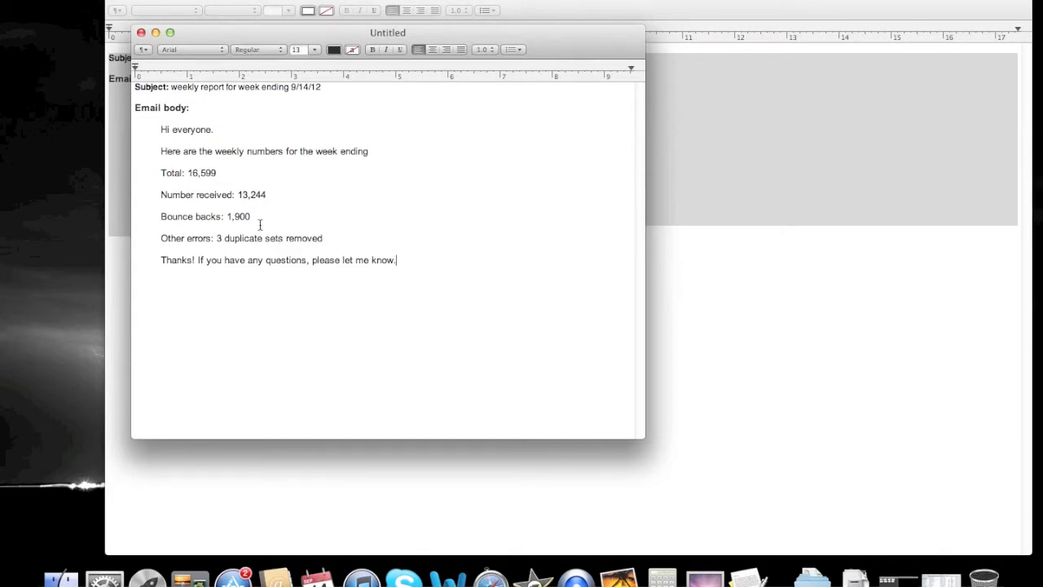
{"action": "mouse_move", "coordinate": [190, 507]}
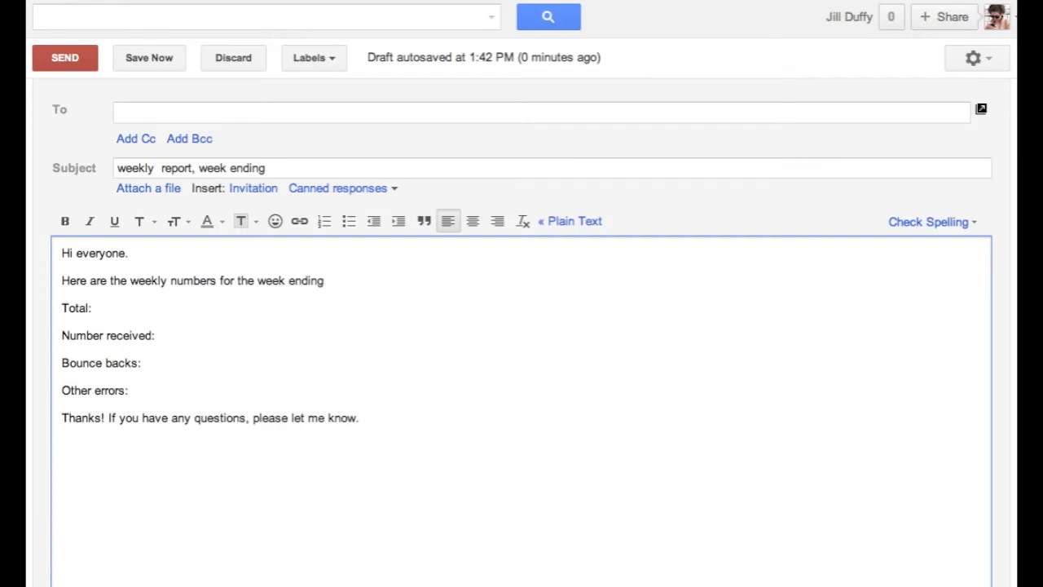
- Open the Canned responses dropdown in the Gmail draft of the blank weekly report
{"action": "left_click", "coordinate": [339, 188]}
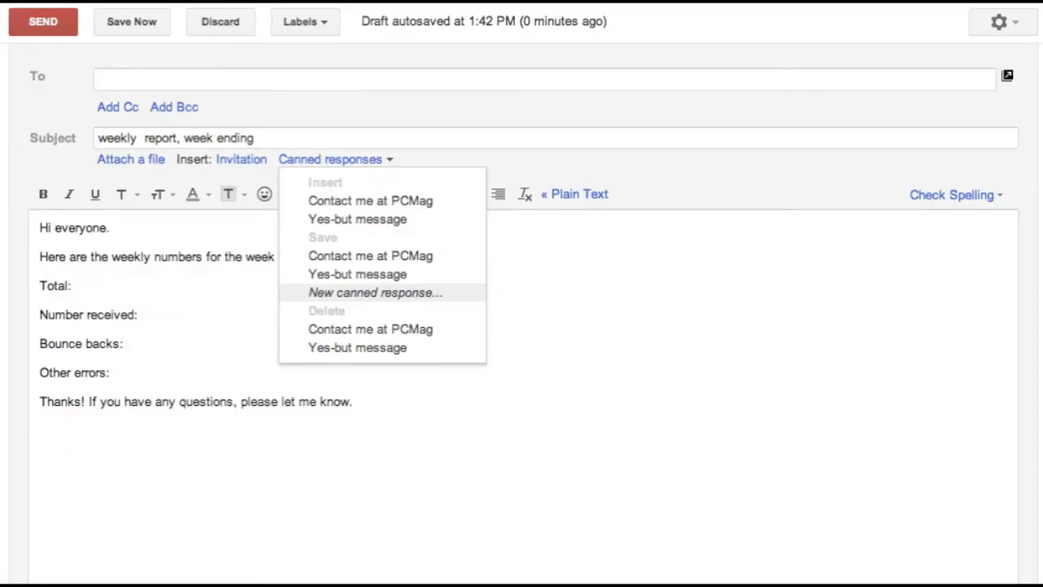
- Save the draft as a new canned response named 'weekly report, week ending'
{"action": "left_click", "coordinate": [374, 292]}
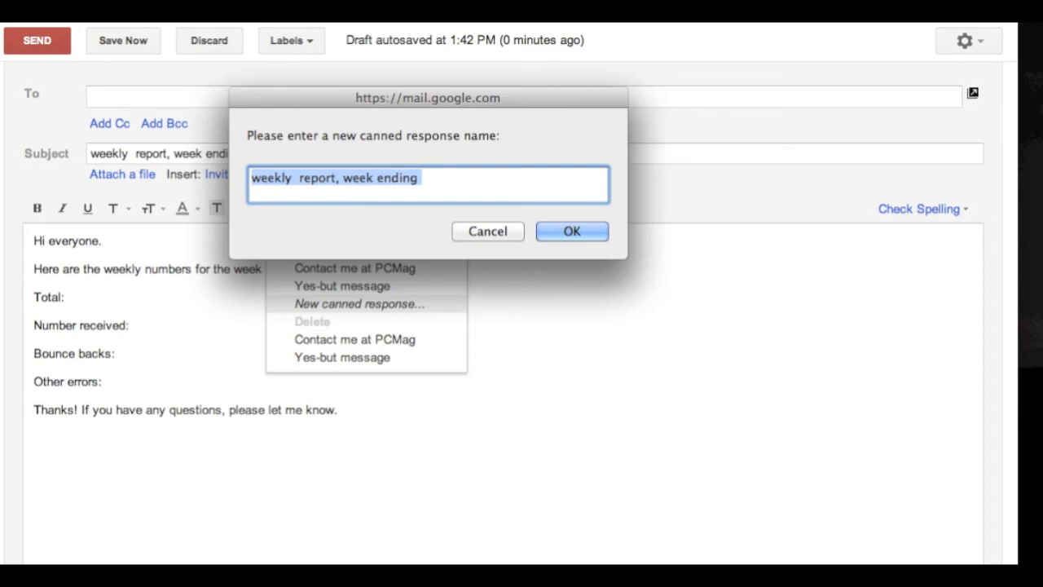
{"action": "left_click", "coordinate": [571, 231]}
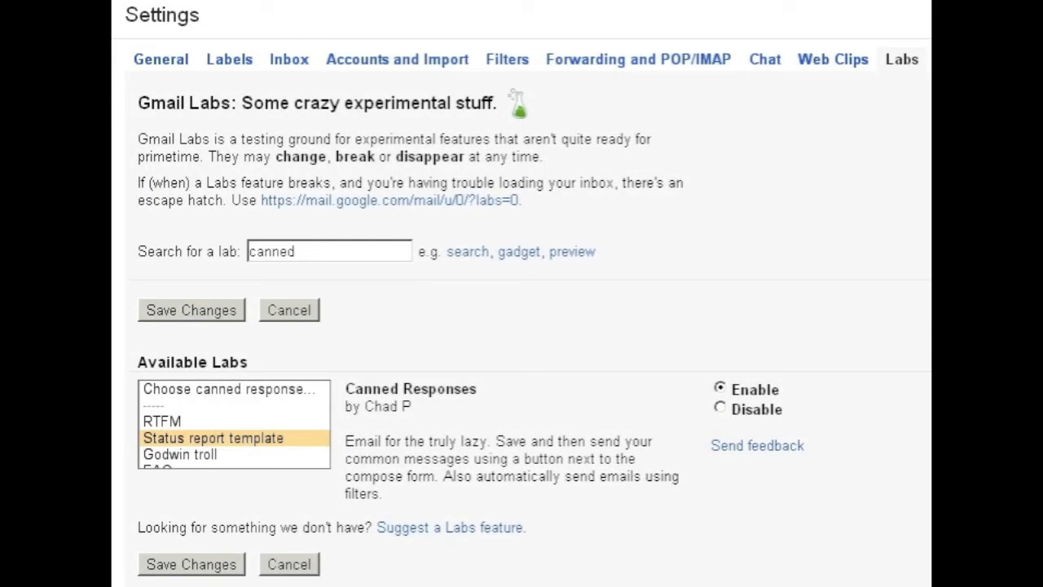